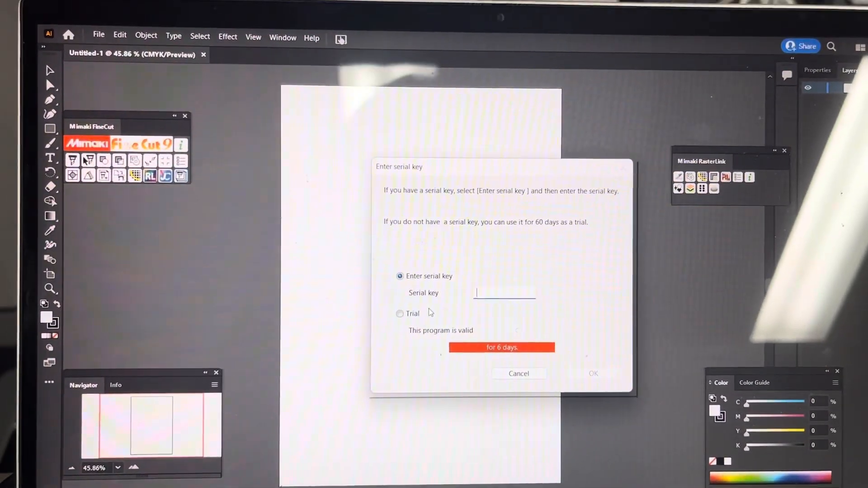
Enter the FineCut 9 serial key and confirm activation
{"action": "type", "text": "fc"}
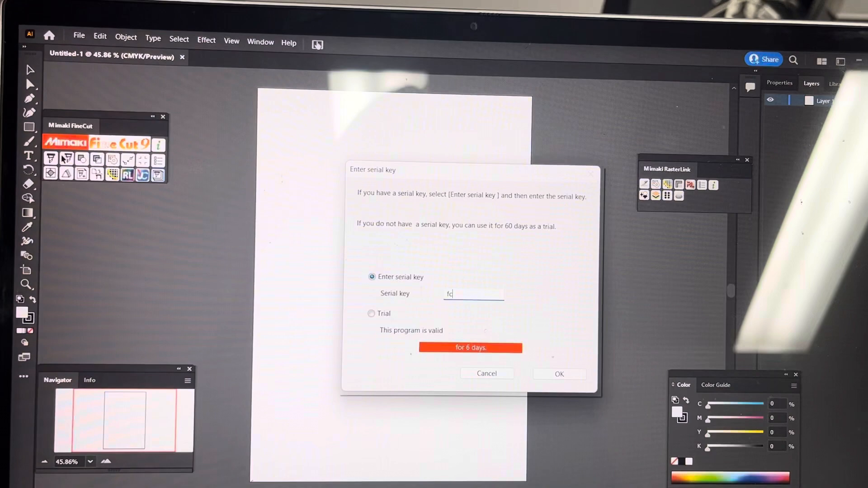
{"action": "type", "text": "9-6945589"}
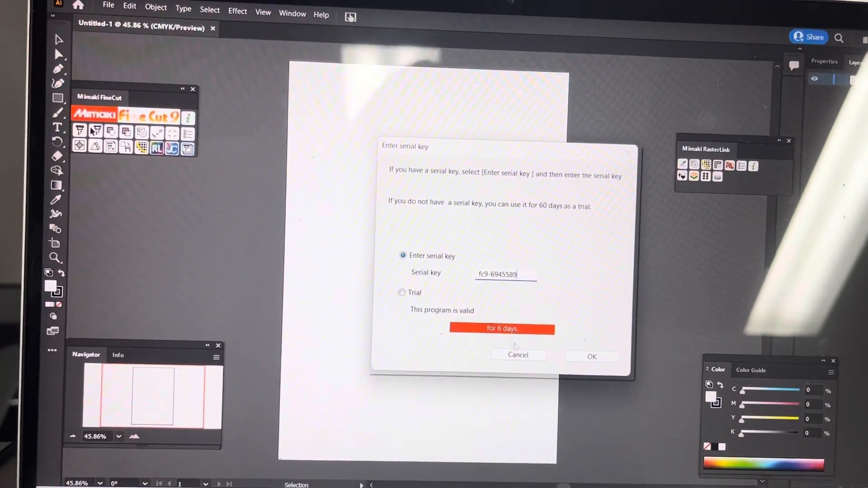
{"action": "left_click", "coordinate": [591, 356]}
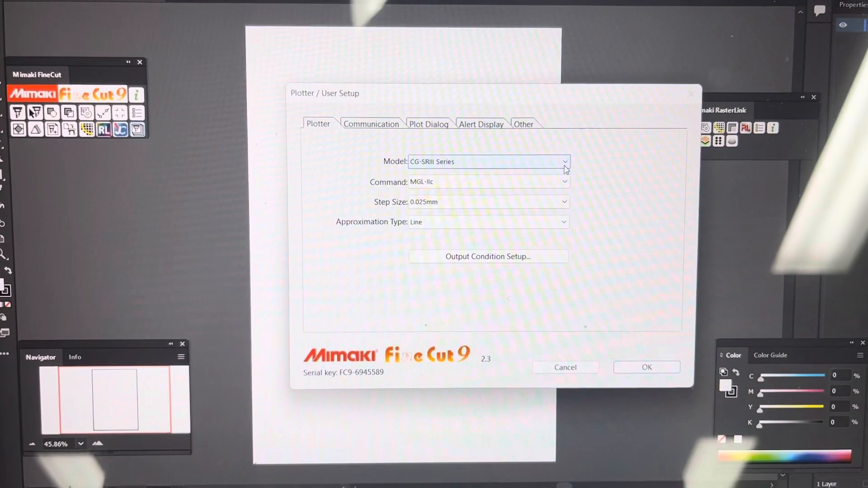
Choose the CG-AR Series model, connect over USB on the CG-AR port, and confirm
{"action": "left_click", "coordinate": [564, 162]}
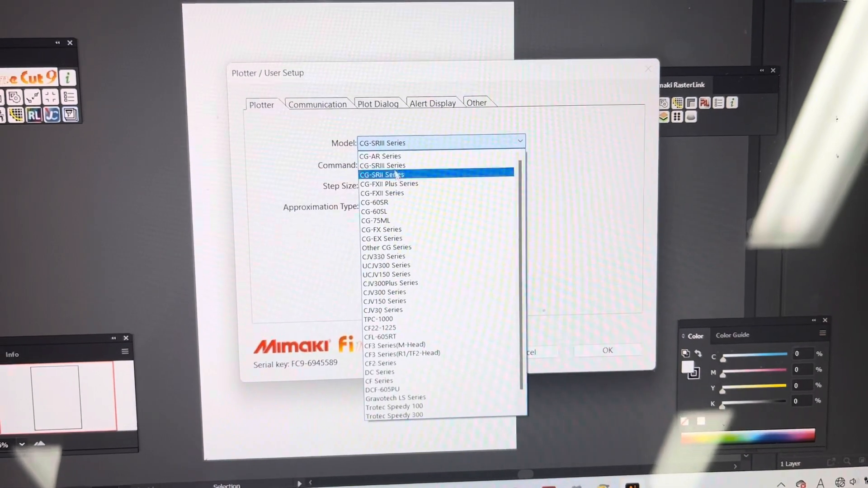
{"action": "left_click", "coordinate": [380, 156]}
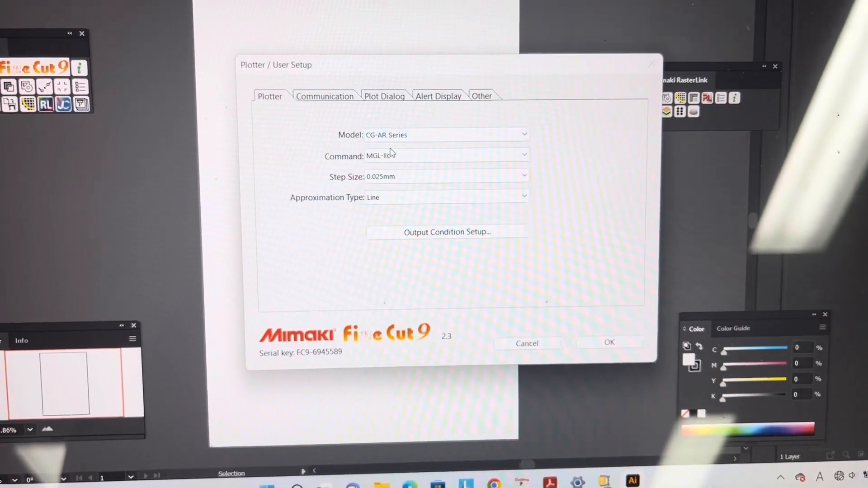
{"action": "left_click", "coordinate": [325, 96]}
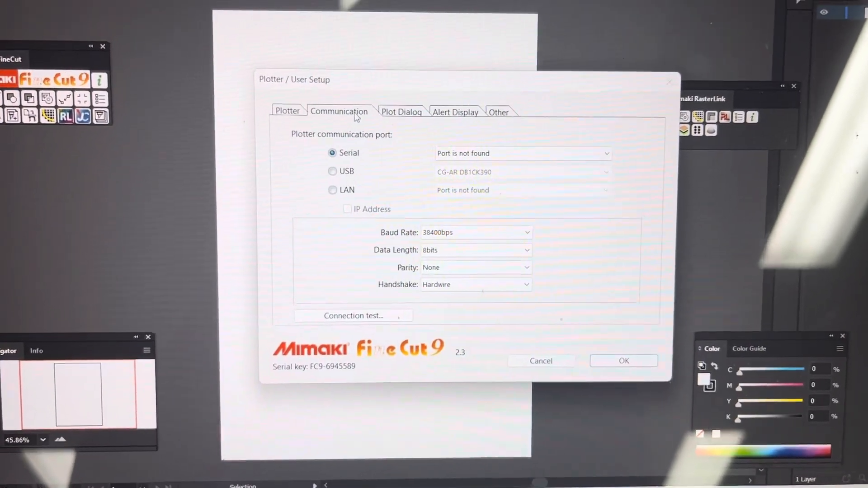
{"action": "left_click", "coordinate": [332, 172]}
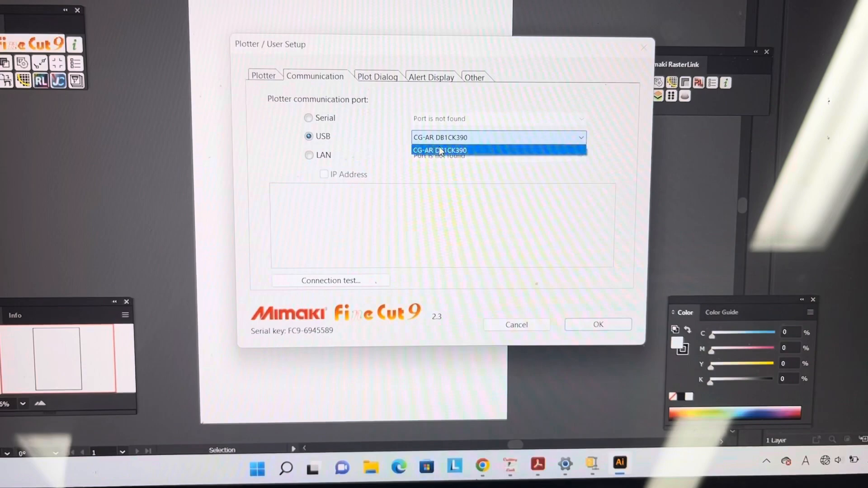
{"action": "left_click", "coordinate": [497, 150]}
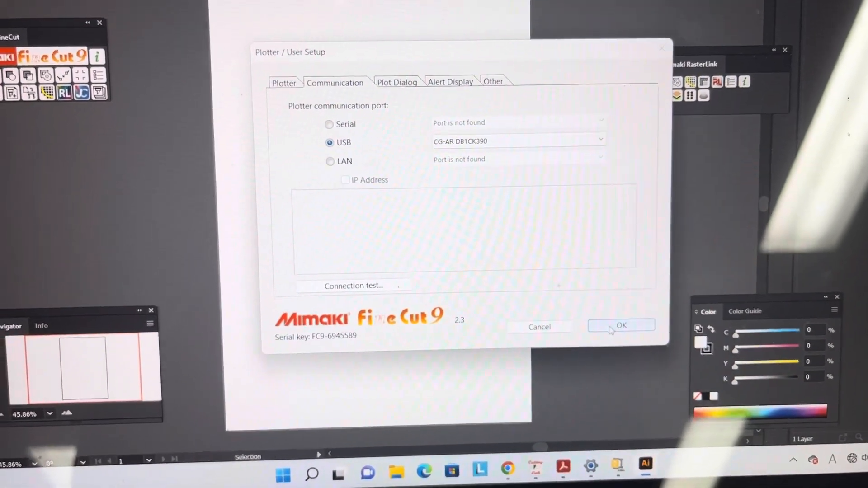
{"action": "left_click", "coordinate": [621, 326]}
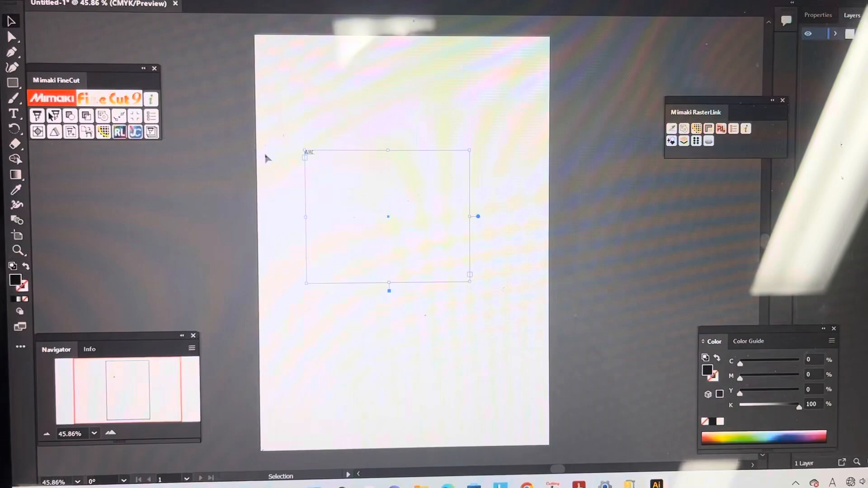
Convert the ABC text object to outlines via its context menu
{"action": "right_click", "coordinate": [302, 159]}
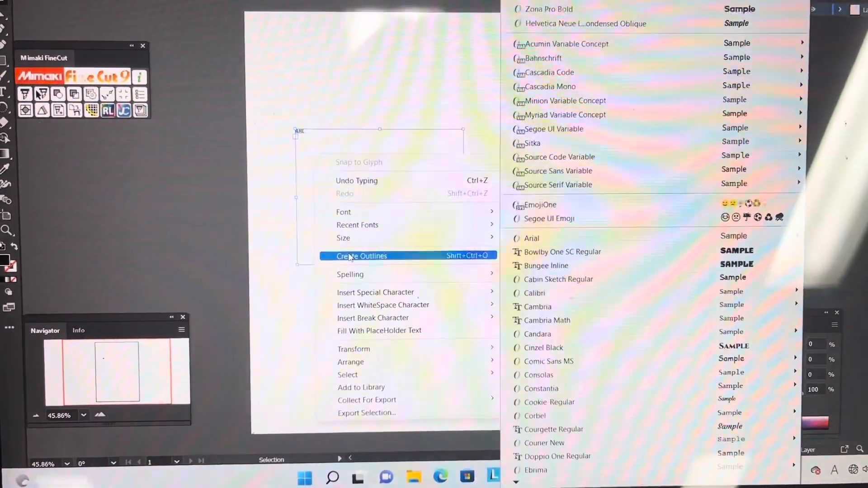
{"action": "left_click", "coordinate": [362, 256]}
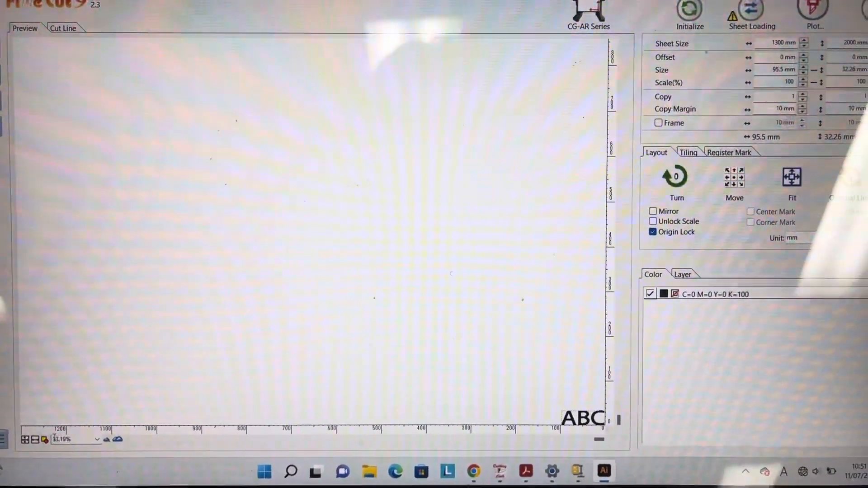
Zoom in on the ABC artwork and display it as cut lines
{"action": "left_click", "coordinate": [43, 440]}
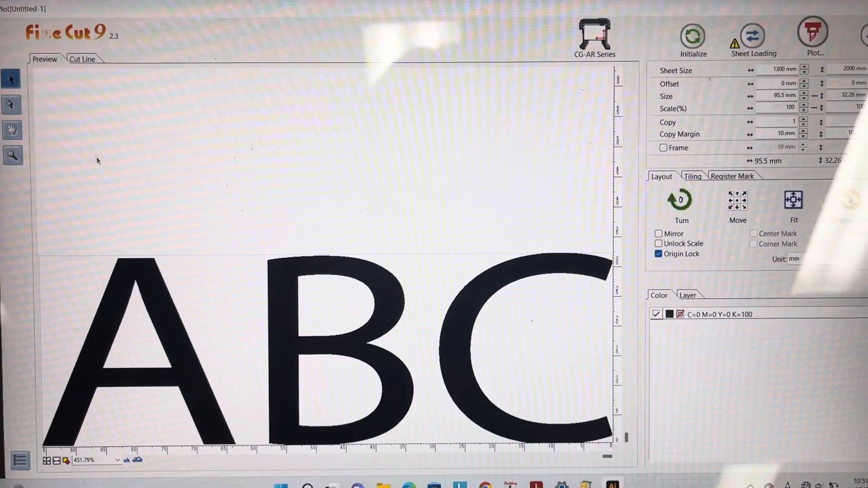
{"action": "left_click", "coordinate": [81, 49]}
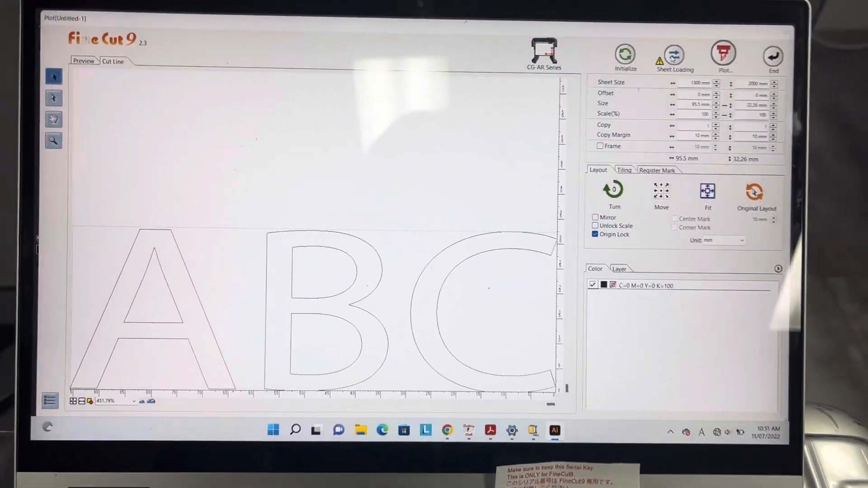
{"action": "left_click", "coordinate": [721, 53]}
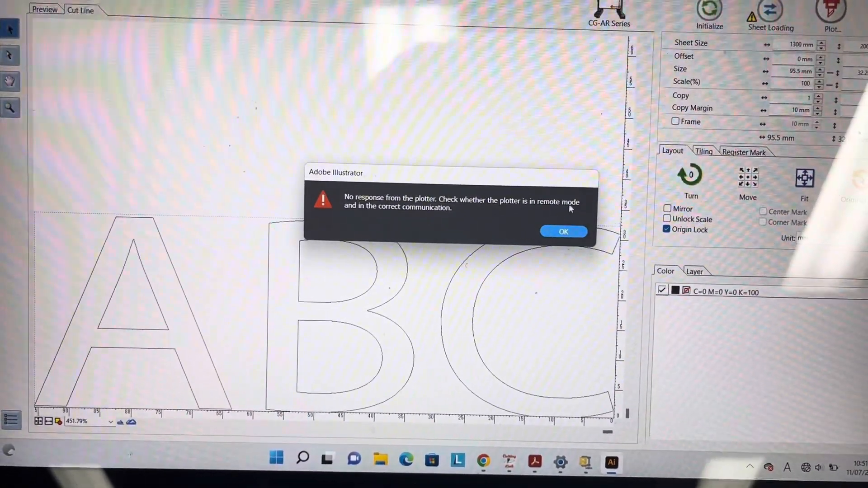
{"action": "left_click", "coordinate": [563, 231]}
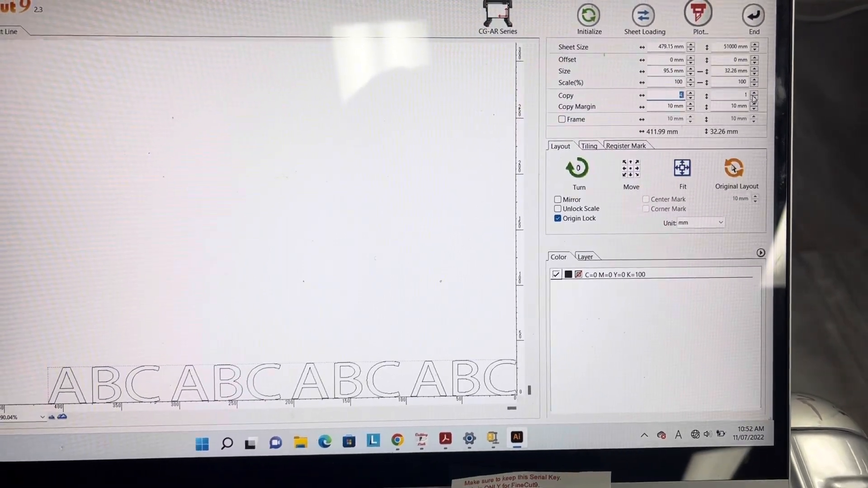
Raise the vertical copy count to make a 4 × 8 ABC grid, then plot
{"action": "left_click", "coordinate": [754, 93]}
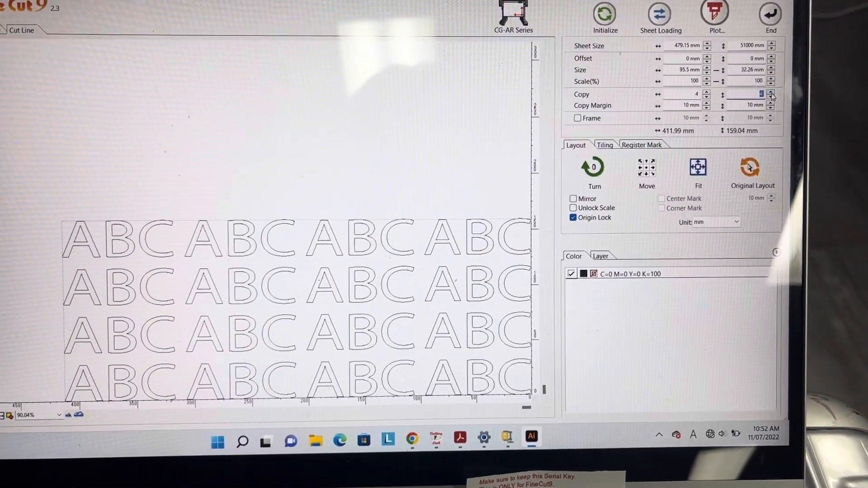
{"action": "left_click", "coordinate": [775, 92]}
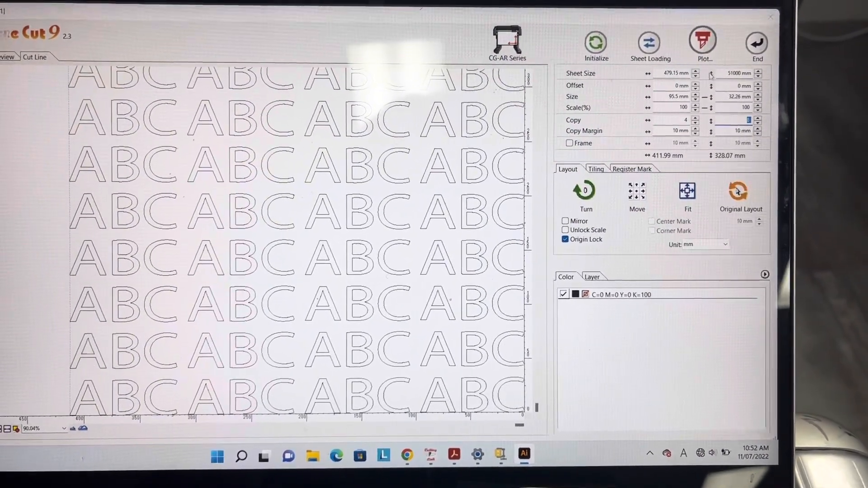
{"action": "left_click", "coordinate": [703, 40]}
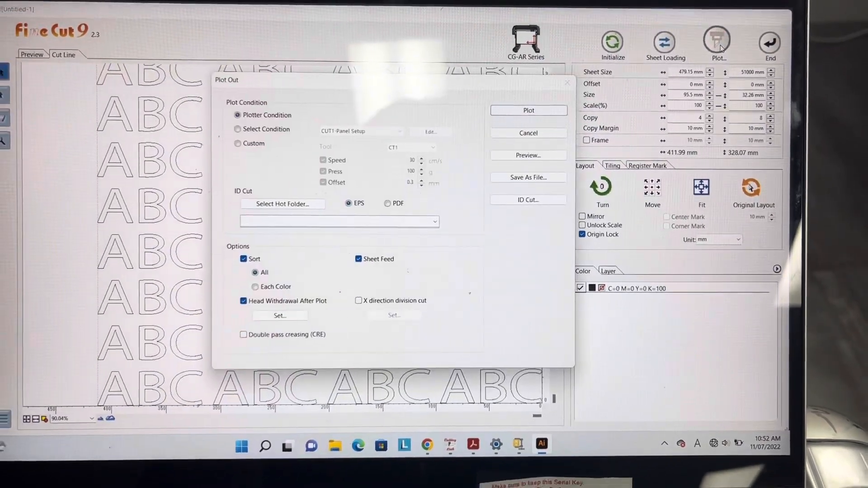